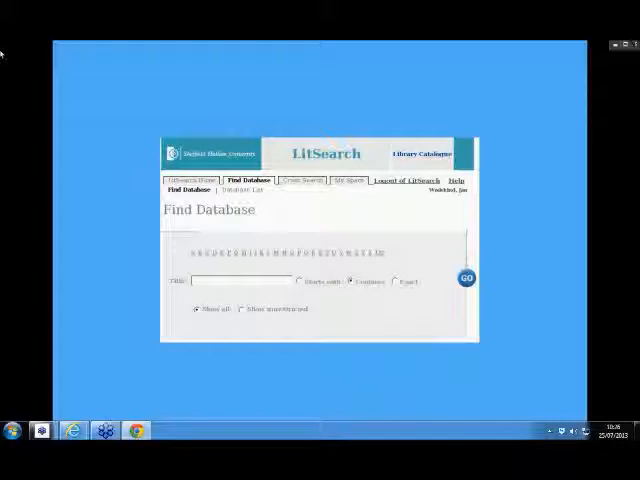
pyautogui.moveTo(45, 45)
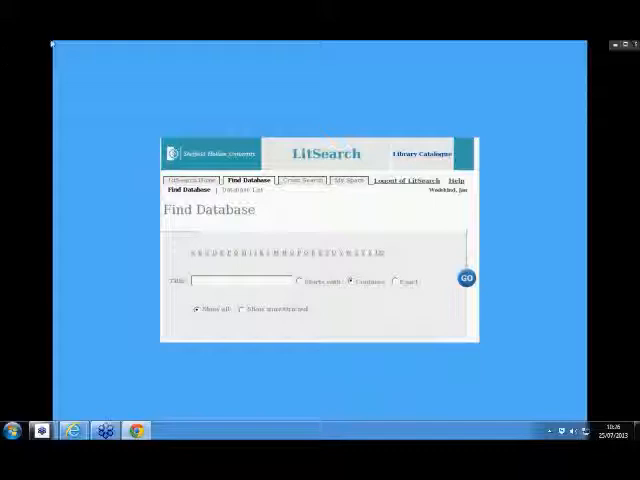